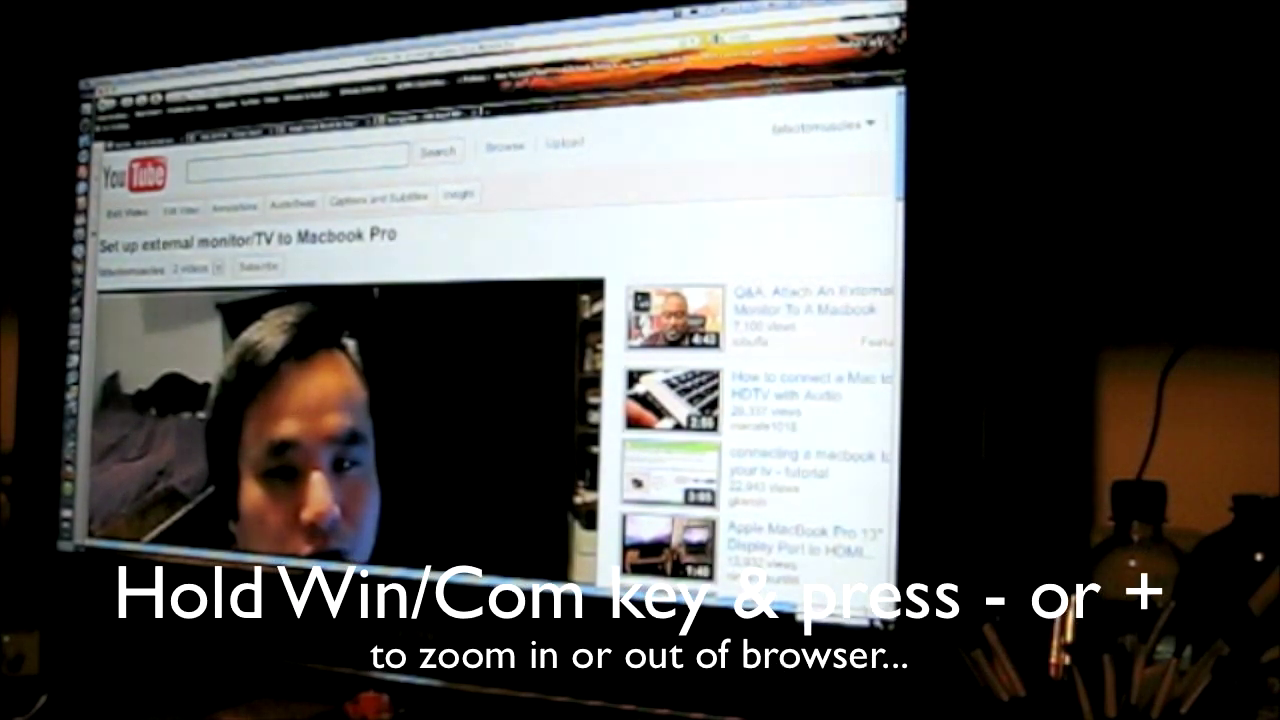
Zoom the Safari YouTube page with Command-plus so it fits the TV
key("cmd+plus")
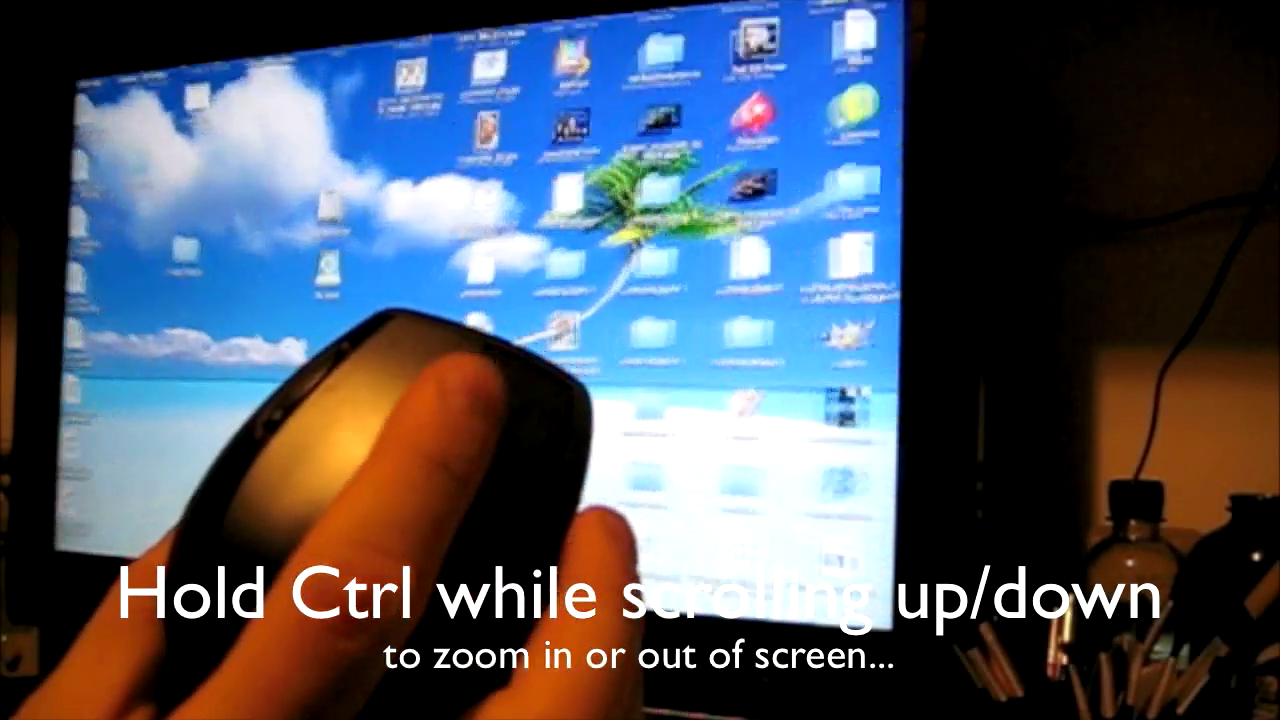
Ctrl-scroll down to zoom the Finder desktop back out to normal view
scroll("down", 3)
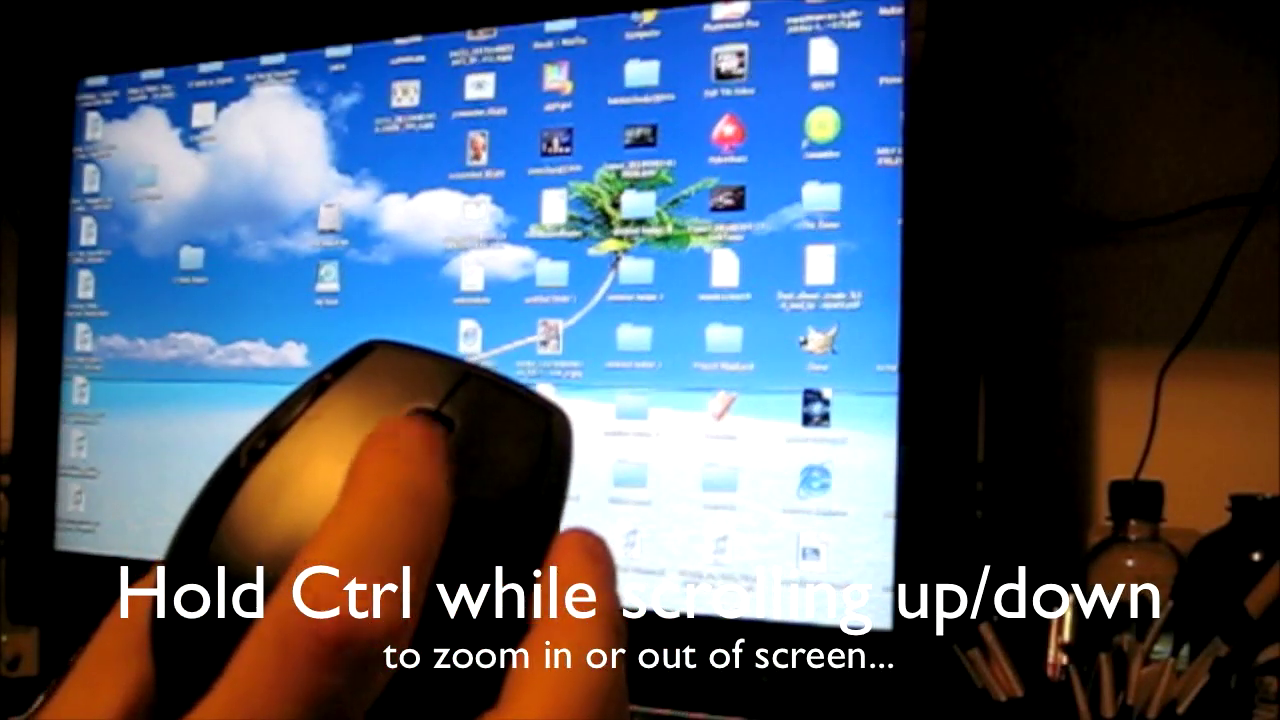
scroll("down", 3)
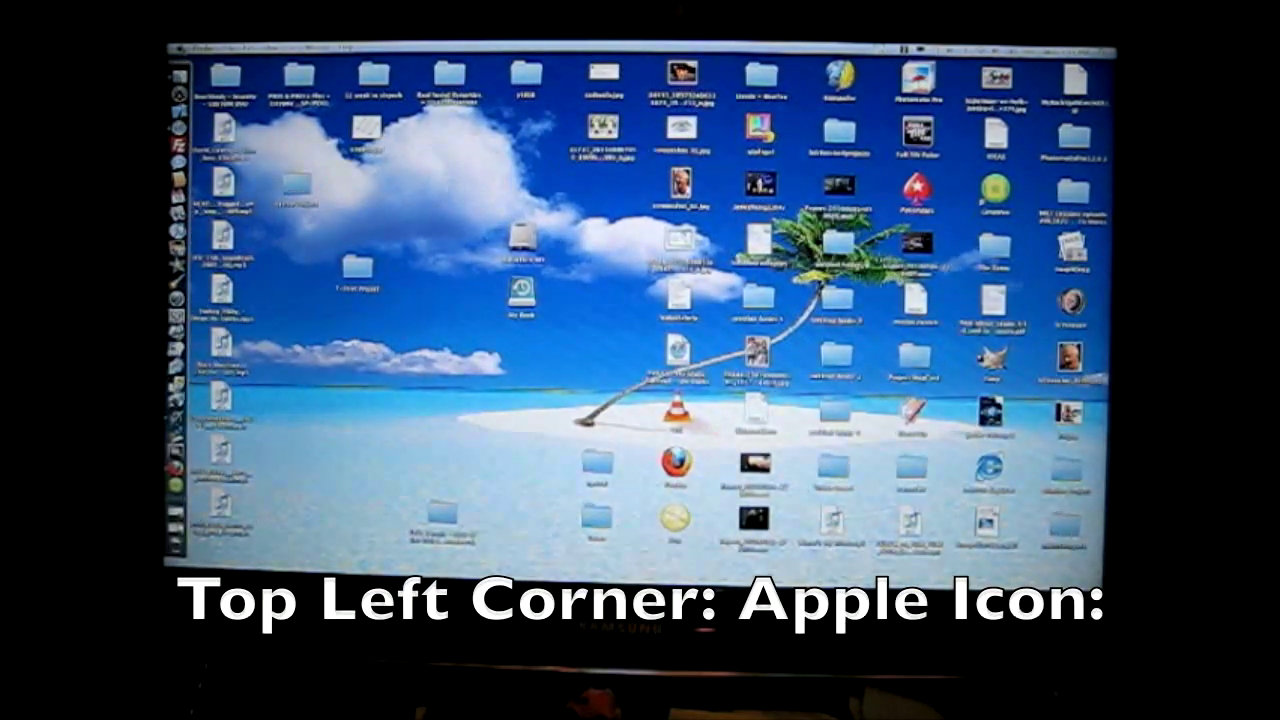
Open the Apple menu to reach System Preferences
left_click(180, 55)
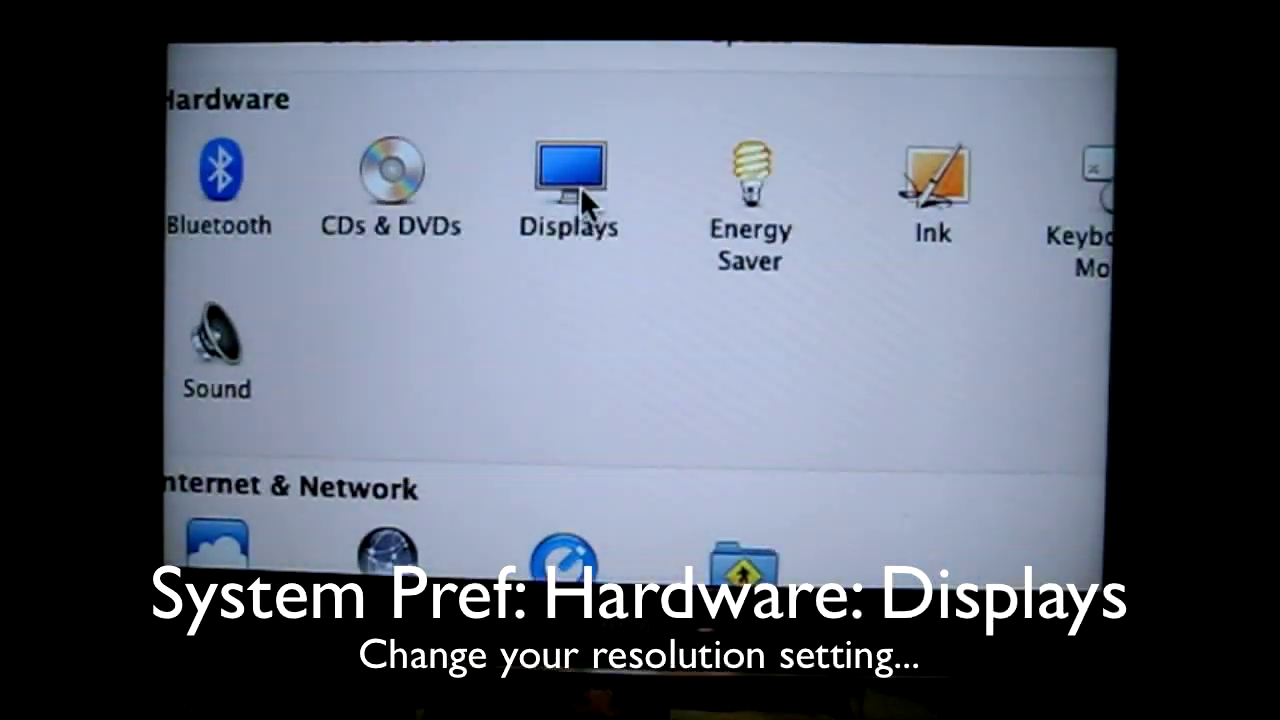
Open the Displays pane under Hardware
left_click(568, 175)
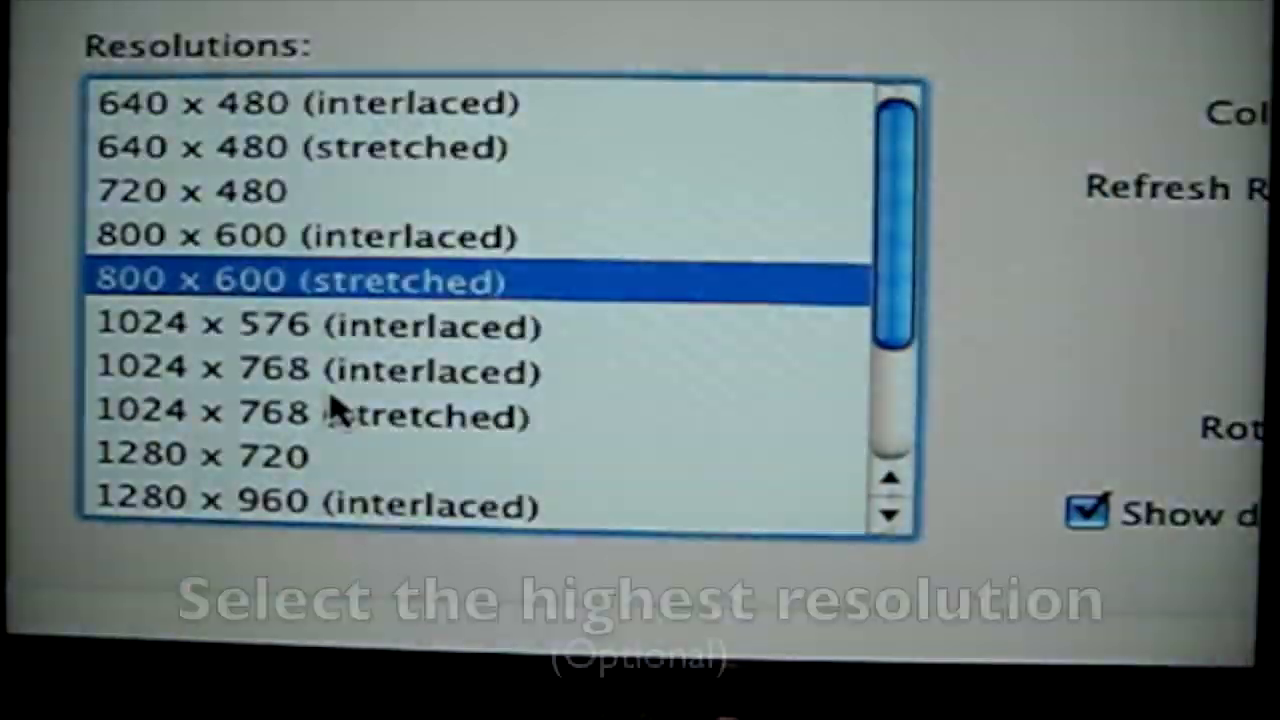
Scroll the Resolutions list toward the highest resolution
scroll("down", 3)
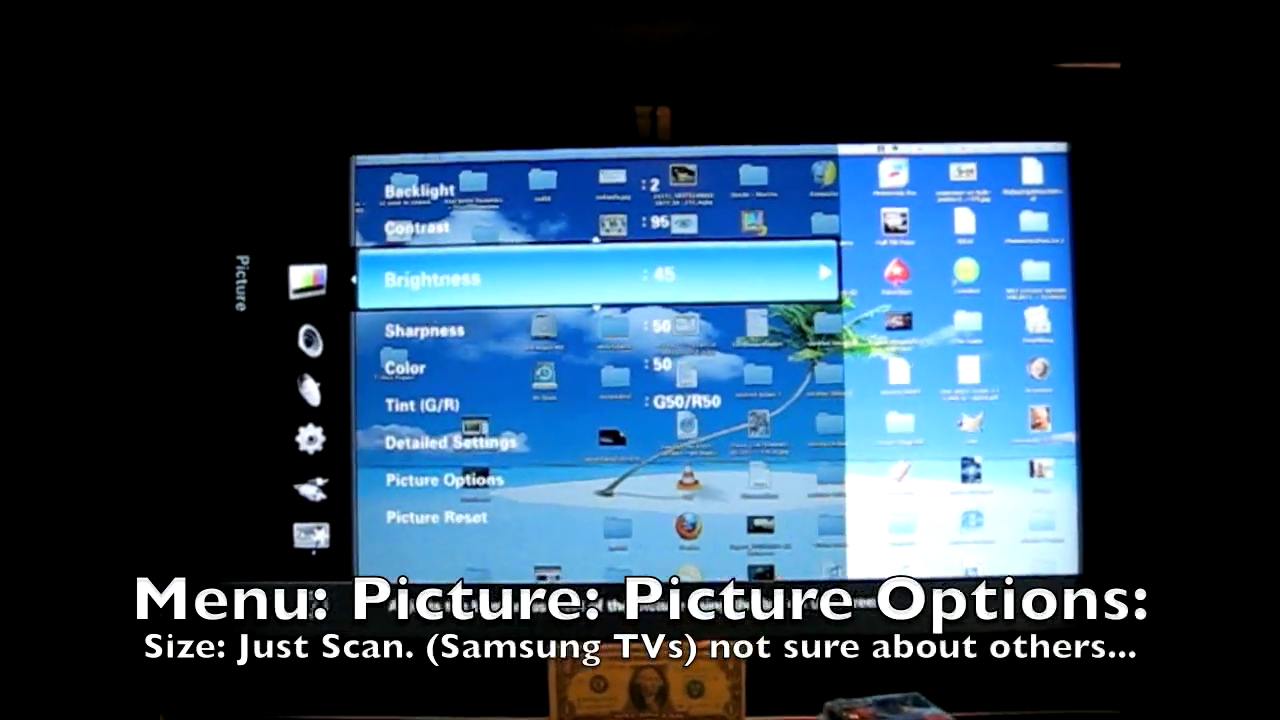
In the TV's Picture Options Size list, switch from Just Scan to Wide Fit
key("Down")
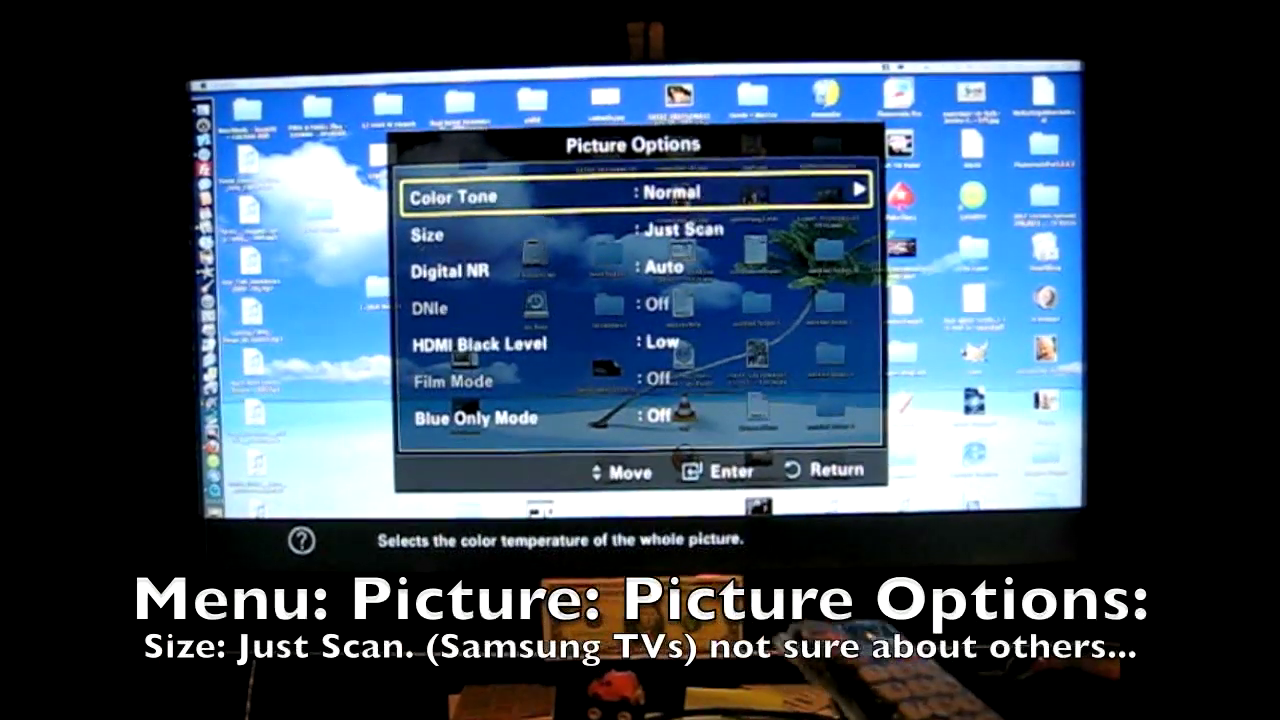
key("Down")
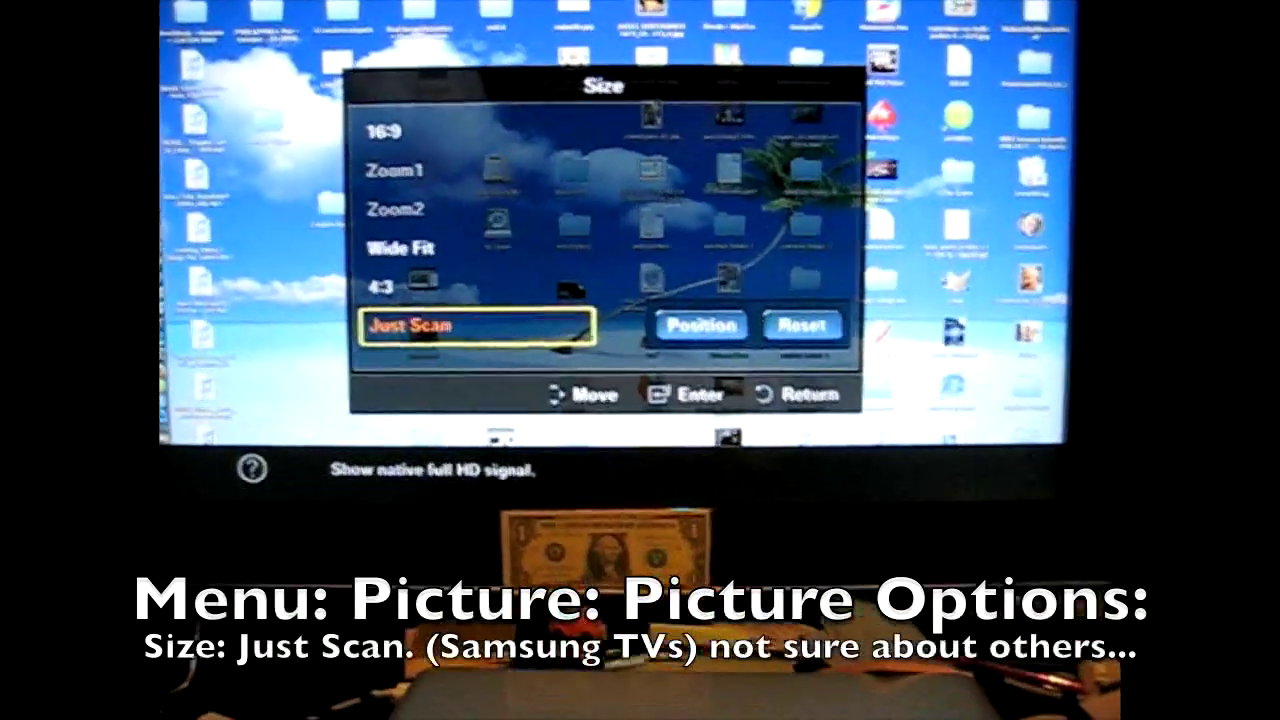
key("Up")
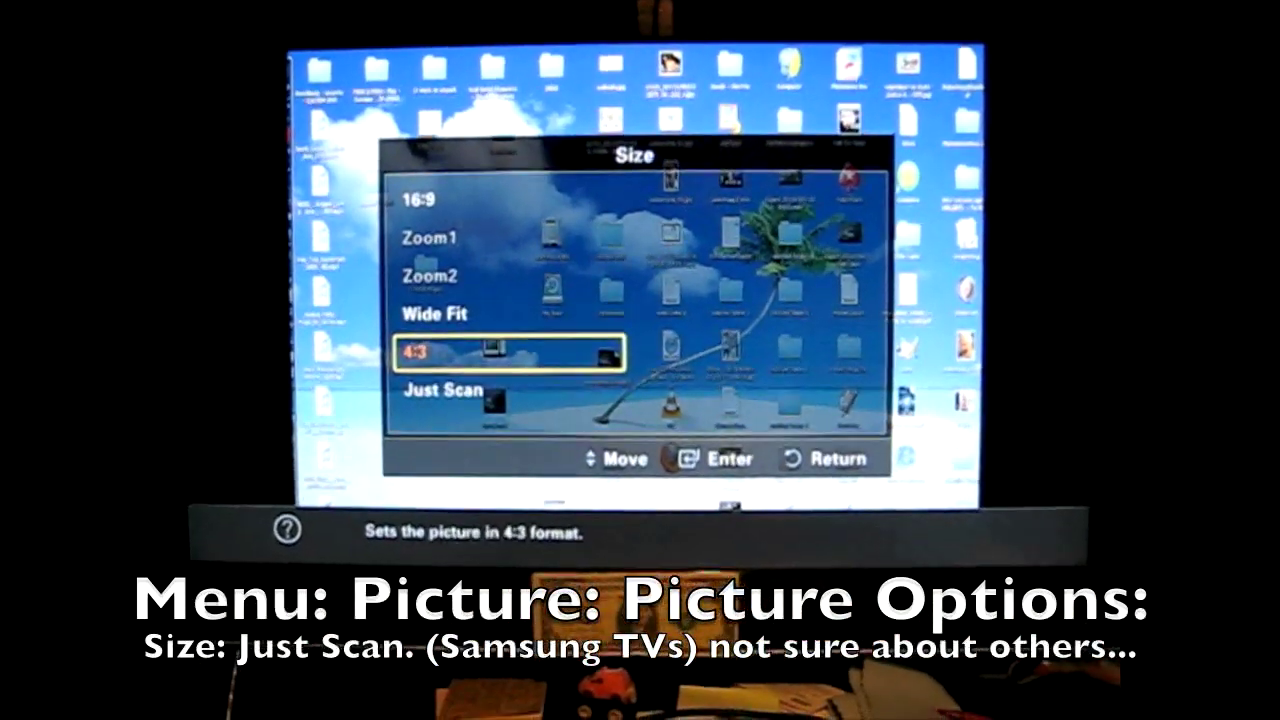
key("up")
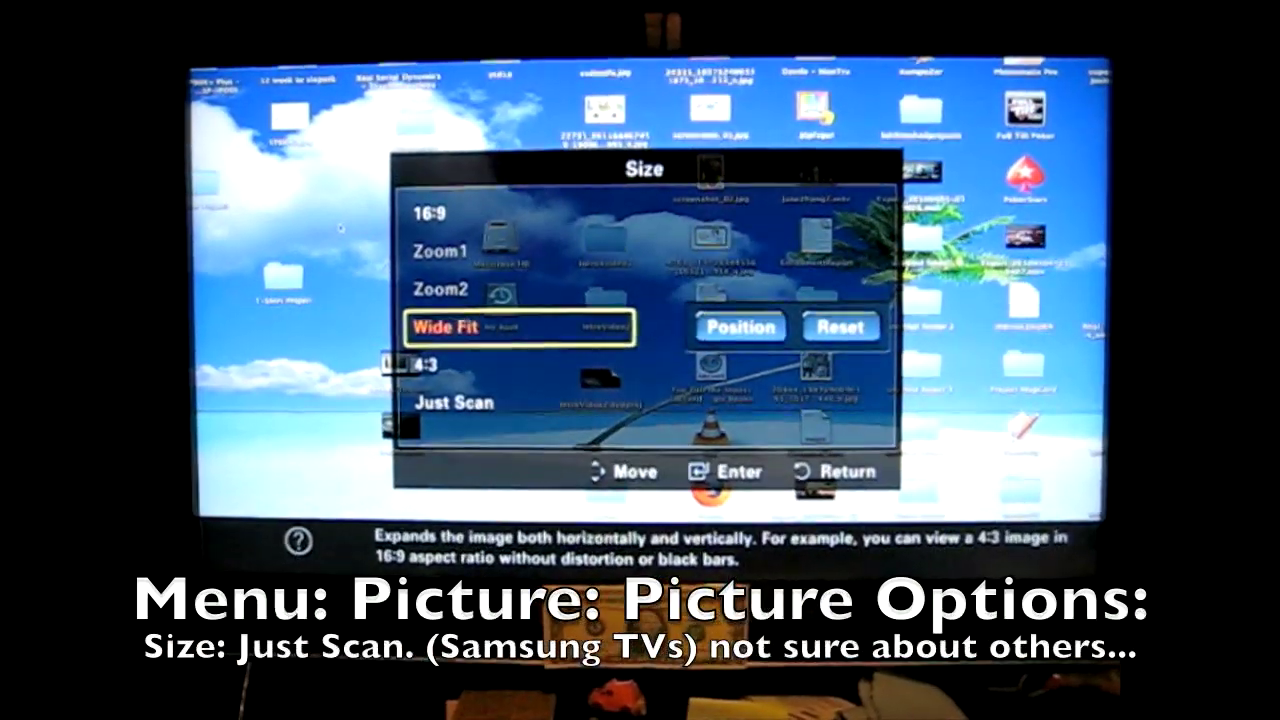